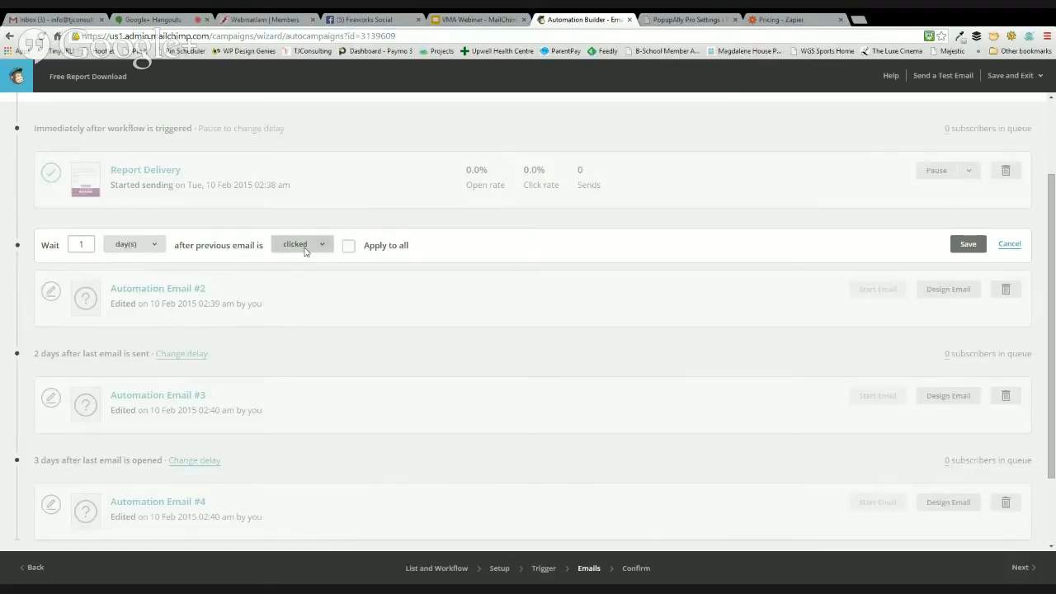
Add Automation Email #1 and #2 to the eCourse workflow, each with a 1-day delay.
scroll(up, 3)
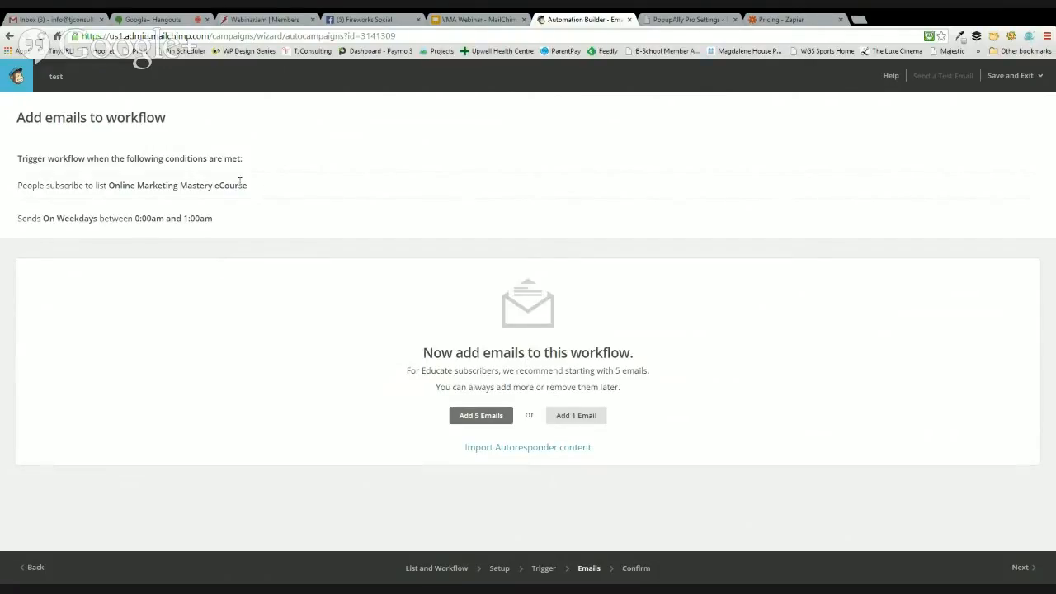
click(576, 416)
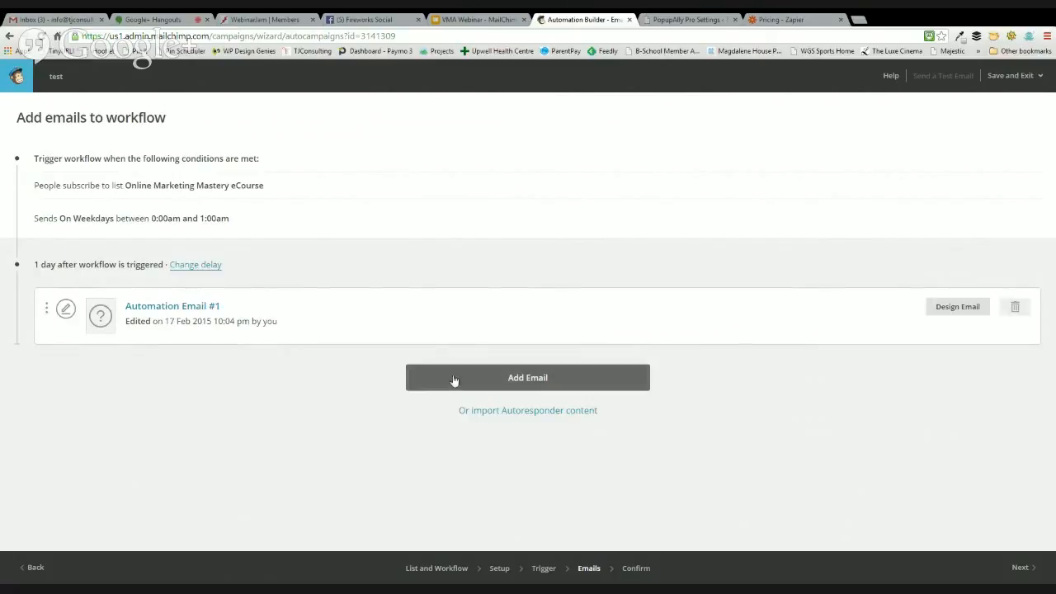
click(528, 377)
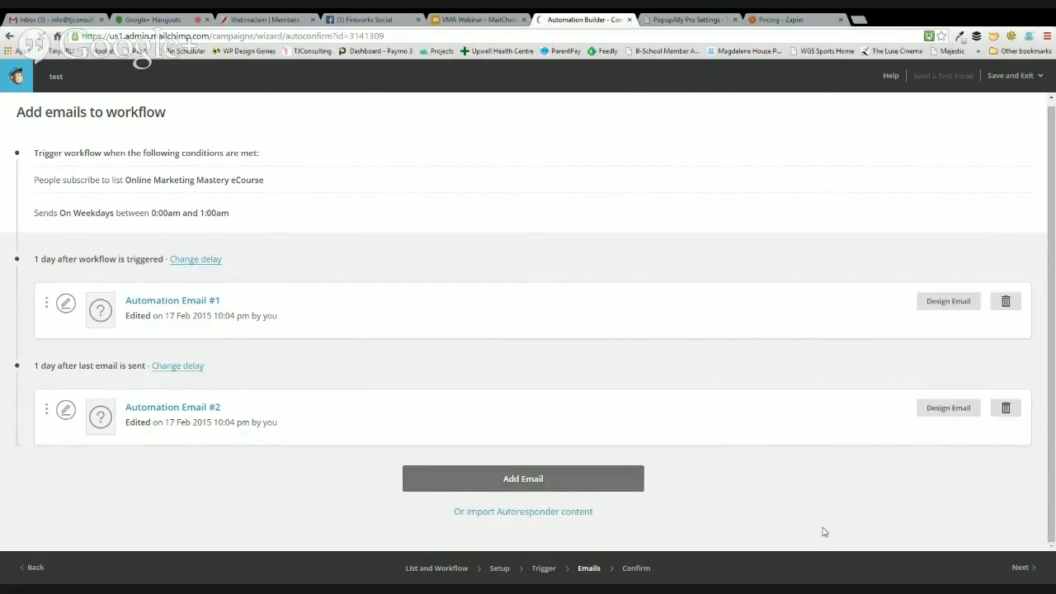